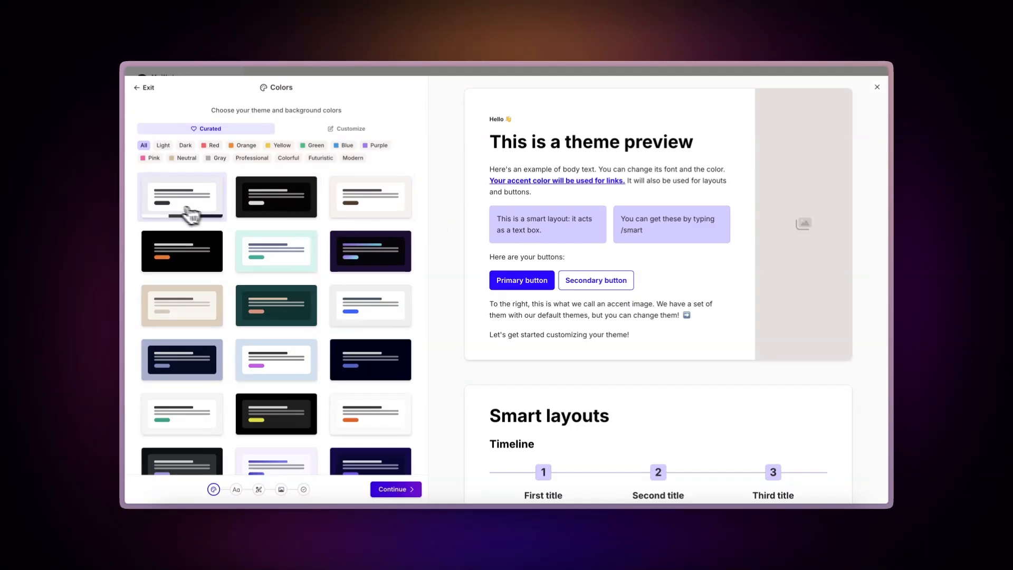
# Preview the orange and navy palettes, then customize the theme with a very dark purple colour
pyautogui.click(181, 250)
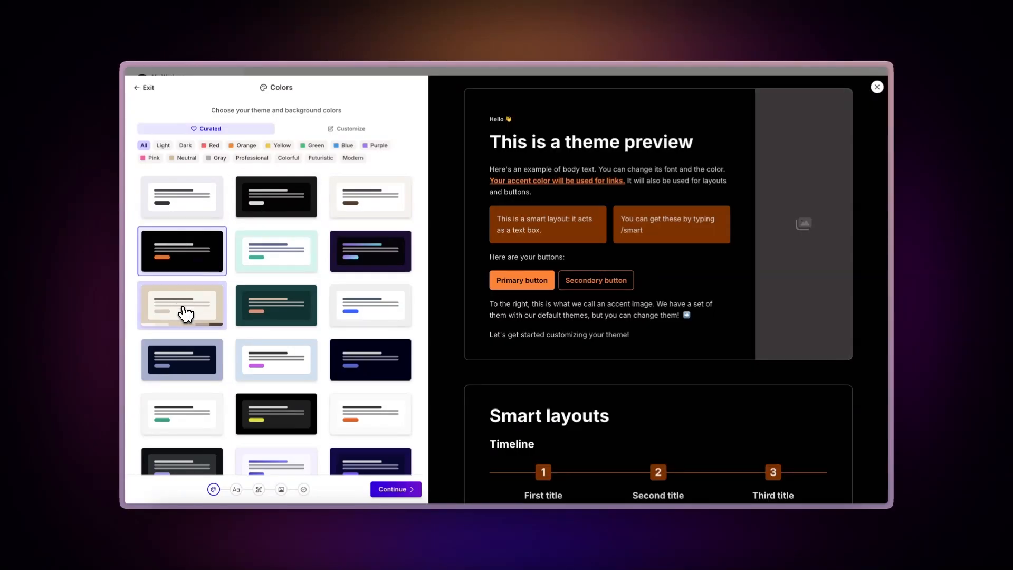
pyautogui.click(182, 359)
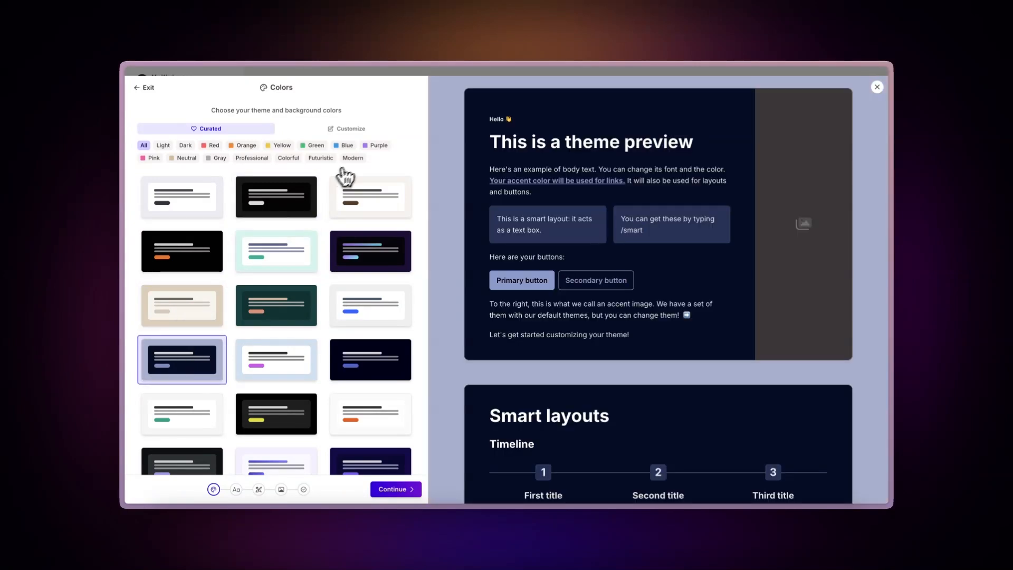
pyautogui.click(348, 128)
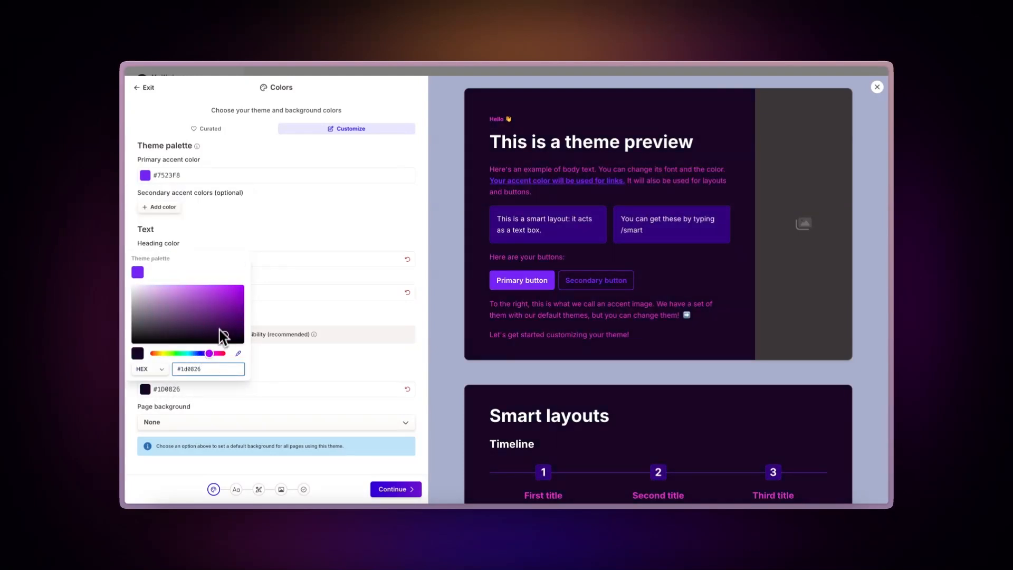
pyautogui.click(280, 489)
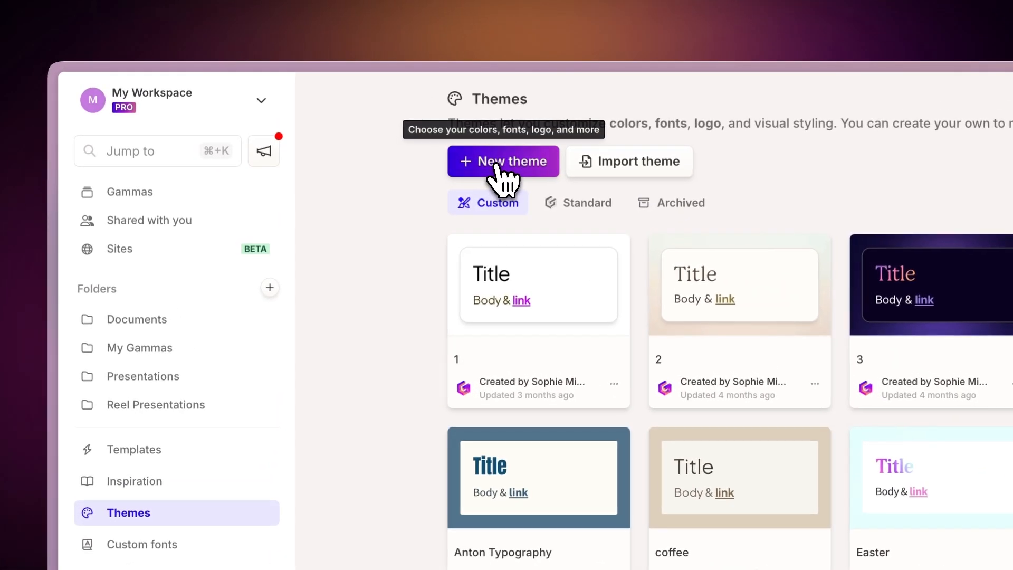
# Import Space Mission Pitch Deck.pptx and review its extracted colours and Anton heading font
pyautogui.click(627, 161)
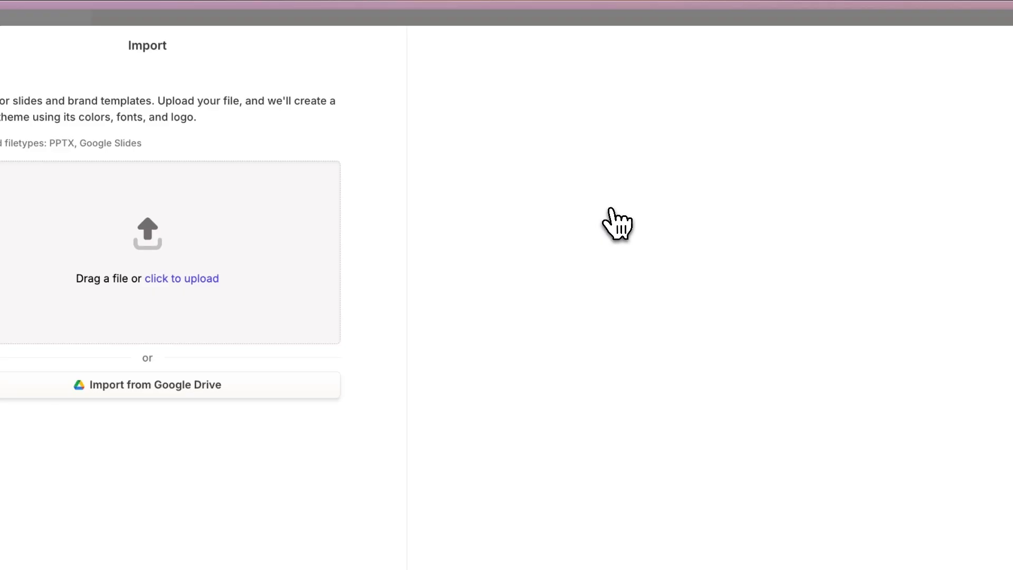
pyautogui.click(181, 279)
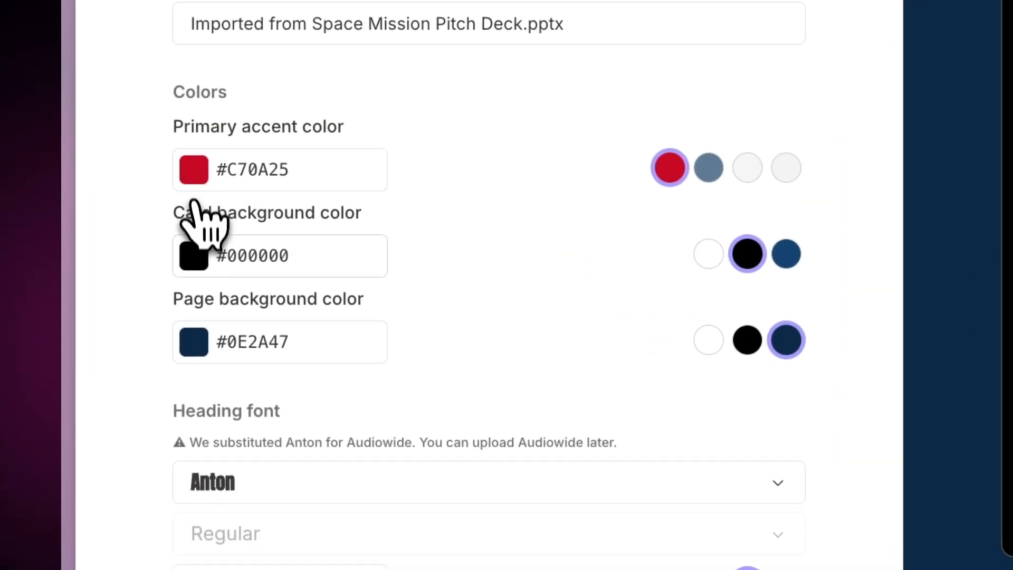
pyautogui.moveTo(207, 348)
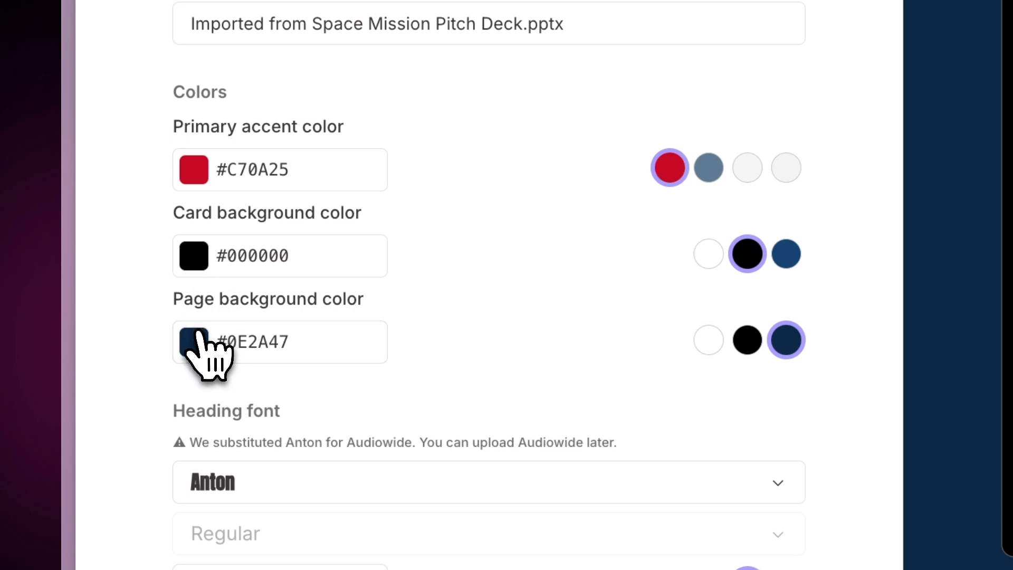
pyautogui.scroll(-3)
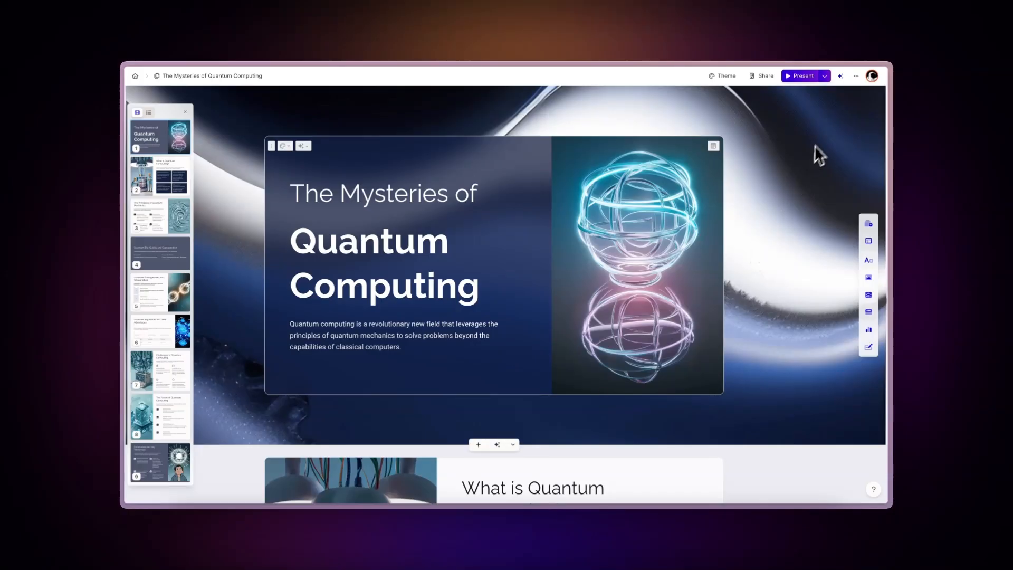
# Choose Export... from the ••• document menu to download the deck
pyautogui.click(855, 75)
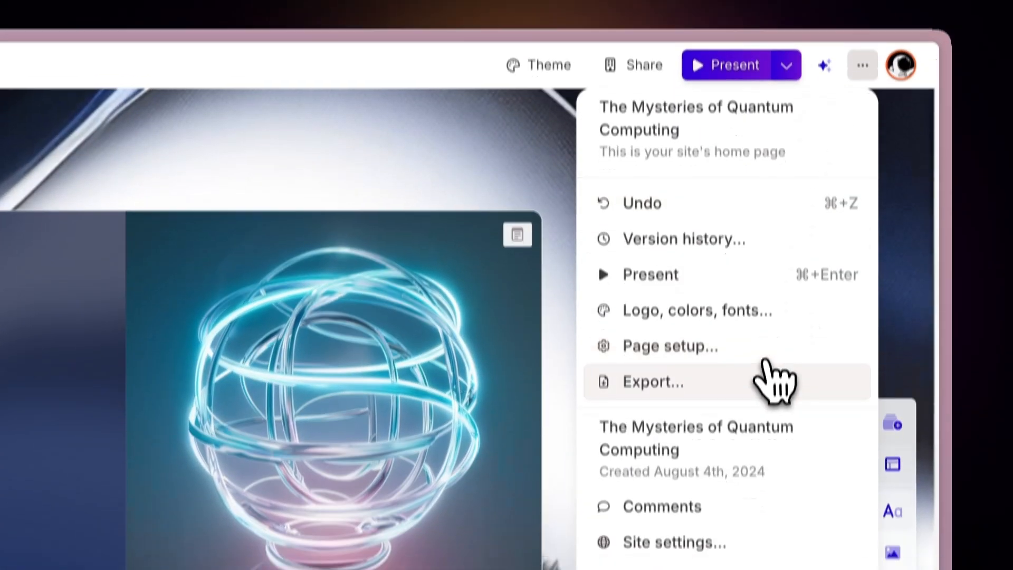
pyautogui.click(652, 381)
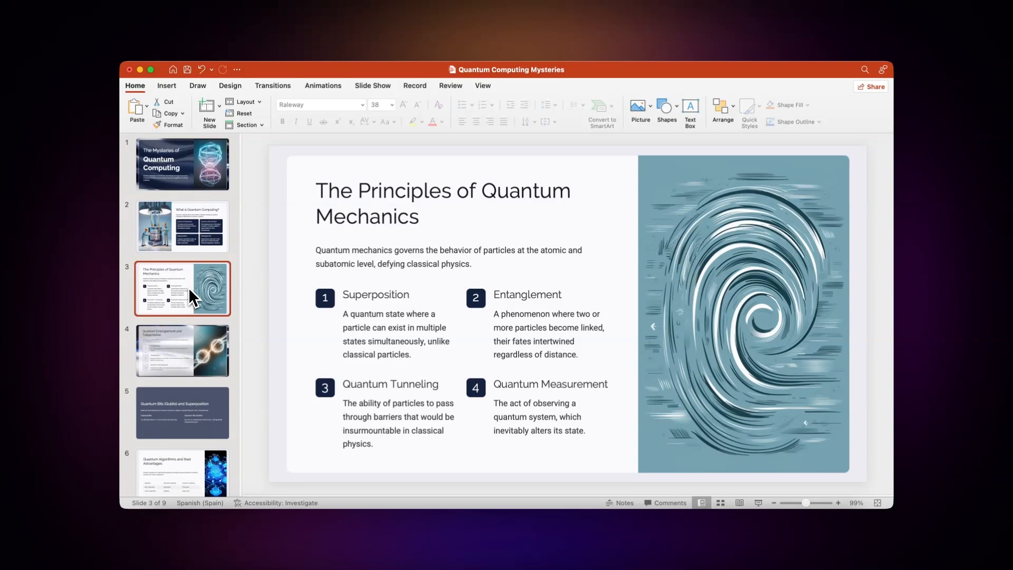
# Select the slide 3 thumbnail, The Principles of Quantum Mechanics
pyautogui.click(183, 351)
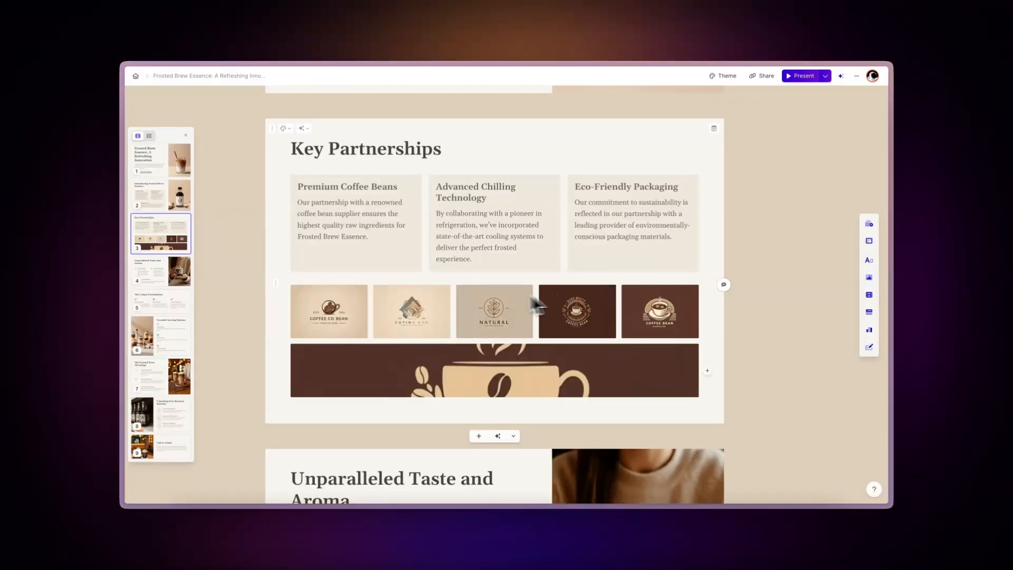
# Change the coffee logo gallery's layout and arrange the brand logos as a uniform grid
pyautogui.click(534, 305)
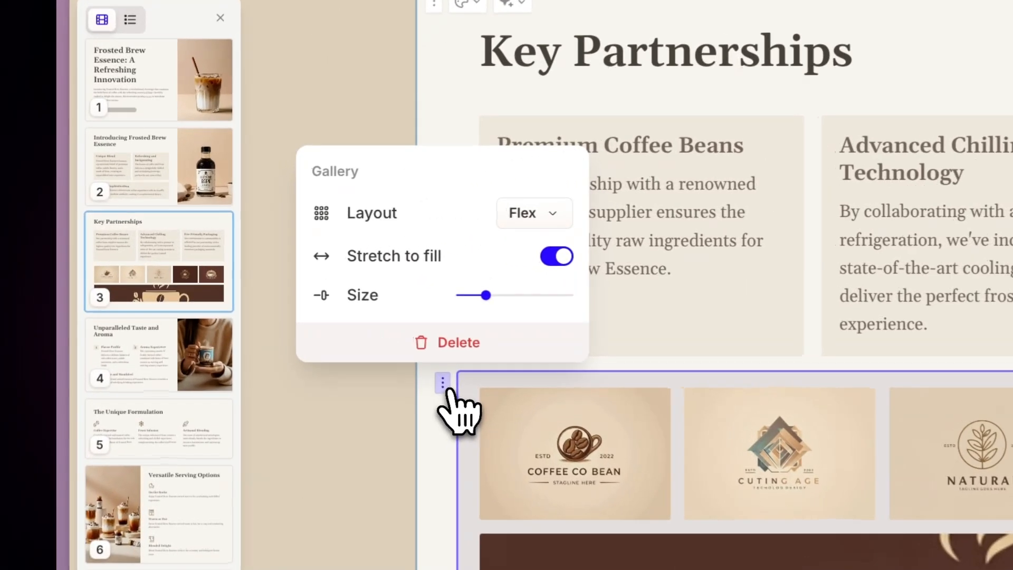
pyautogui.click(534, 212)
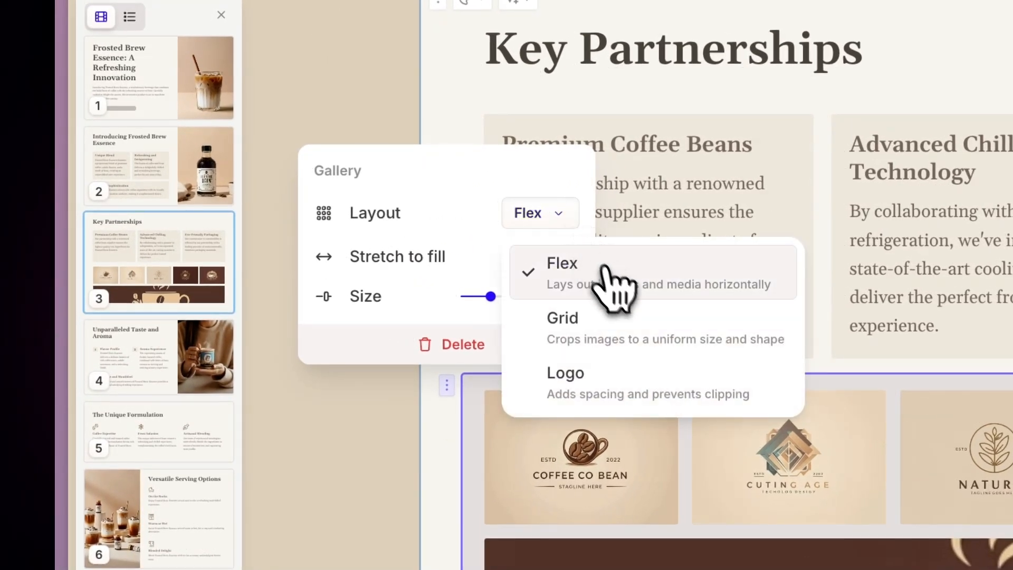
pyautogui.click(561, 317)
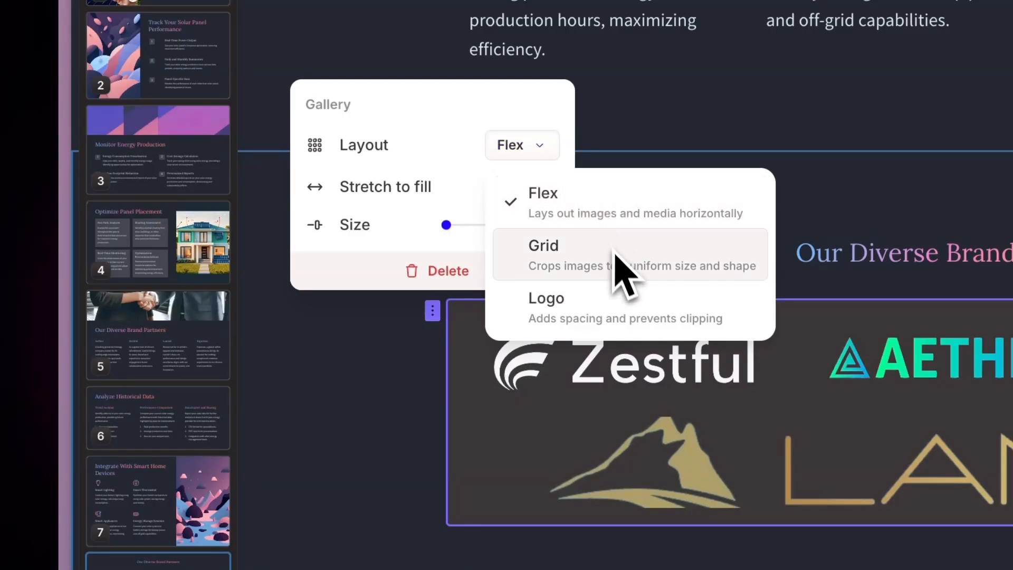
pyautogui.click(546, 297)
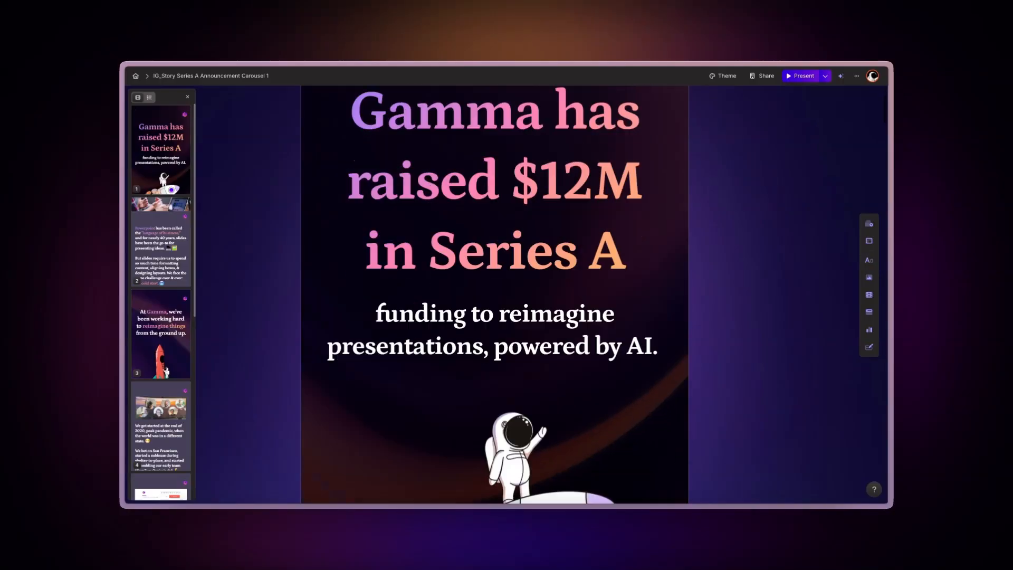
# Retitle the carousel 'Series A Announcement Carousel 1' and show the Share dialog's Export formats
pyautogui.click(161, 336)
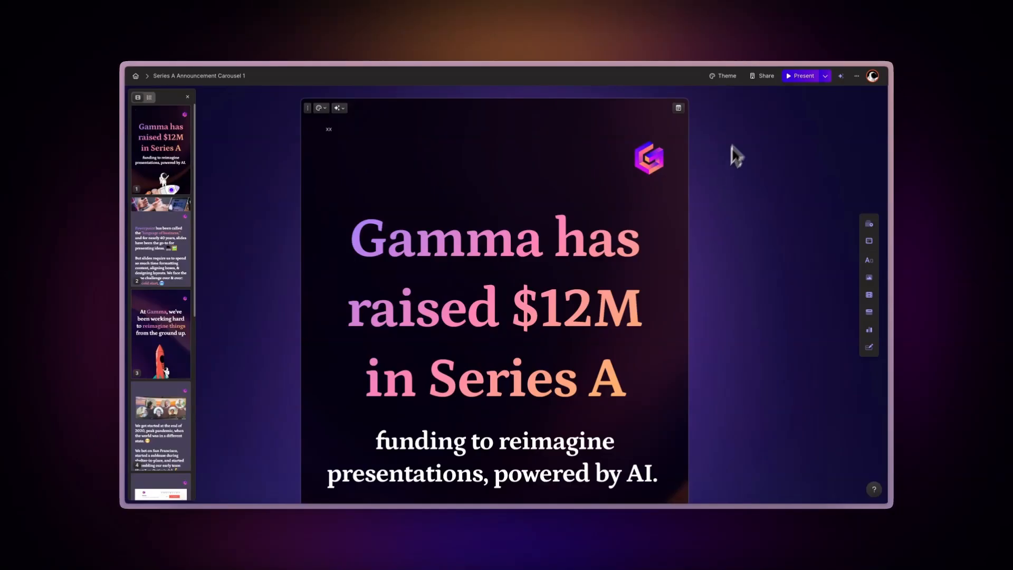
pyautogui.click(765, 76)
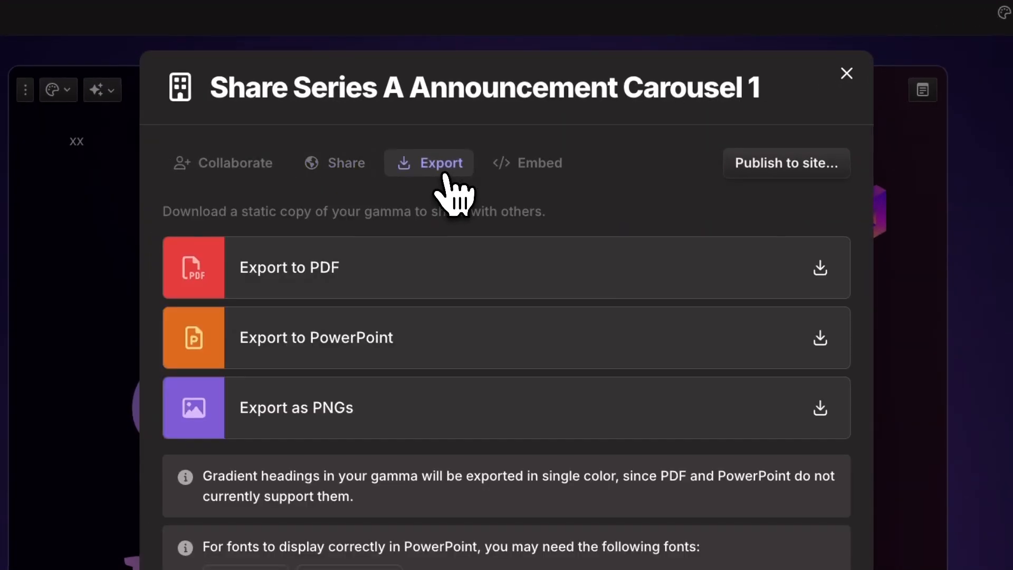
pyautogui.click(296, 407)
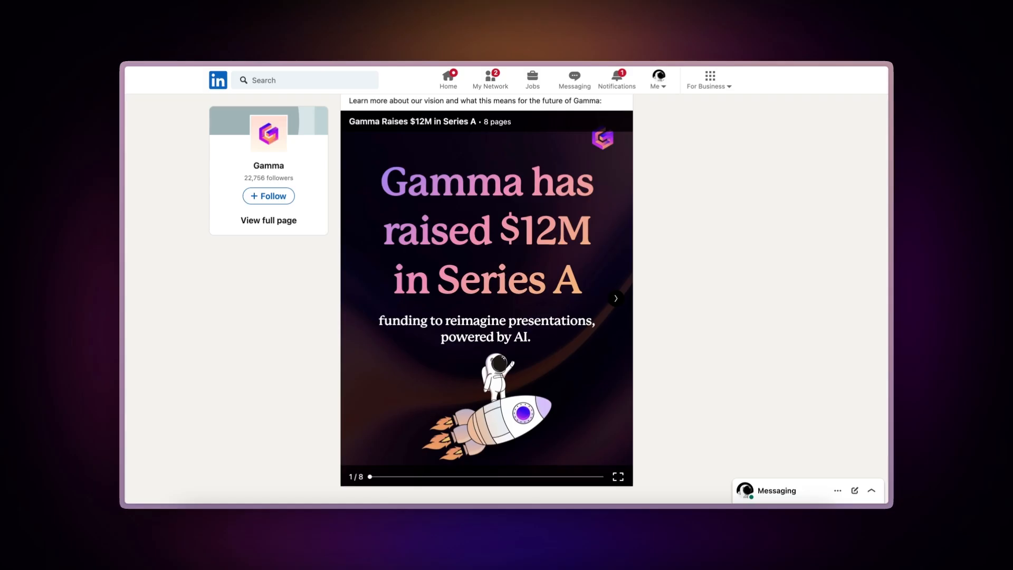
pyautogui.click(614, 297)
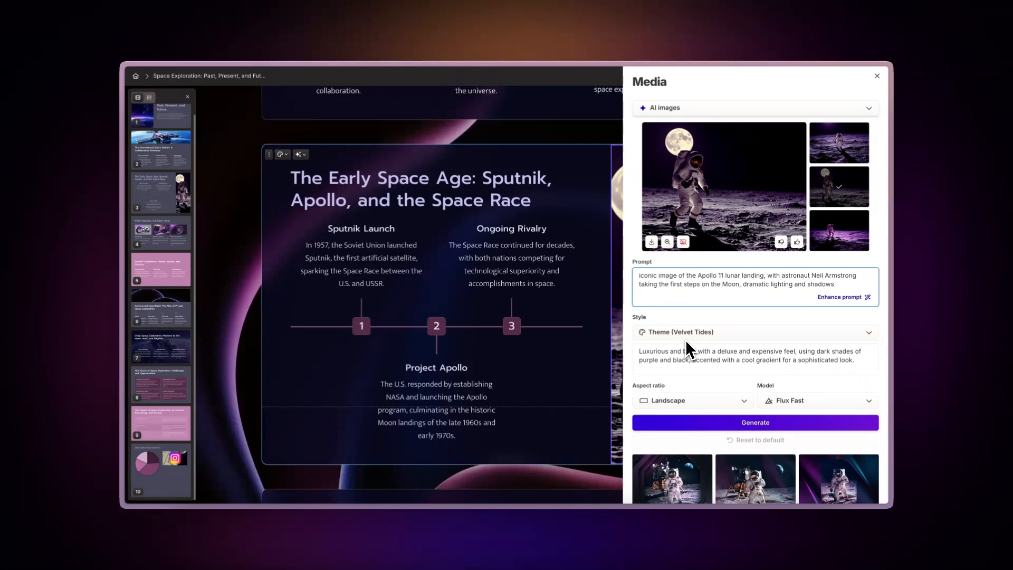
# Pick Ideogram 2.0 in the AI images Model list for the Apollo landing image
pyautogui.click(815, 400)
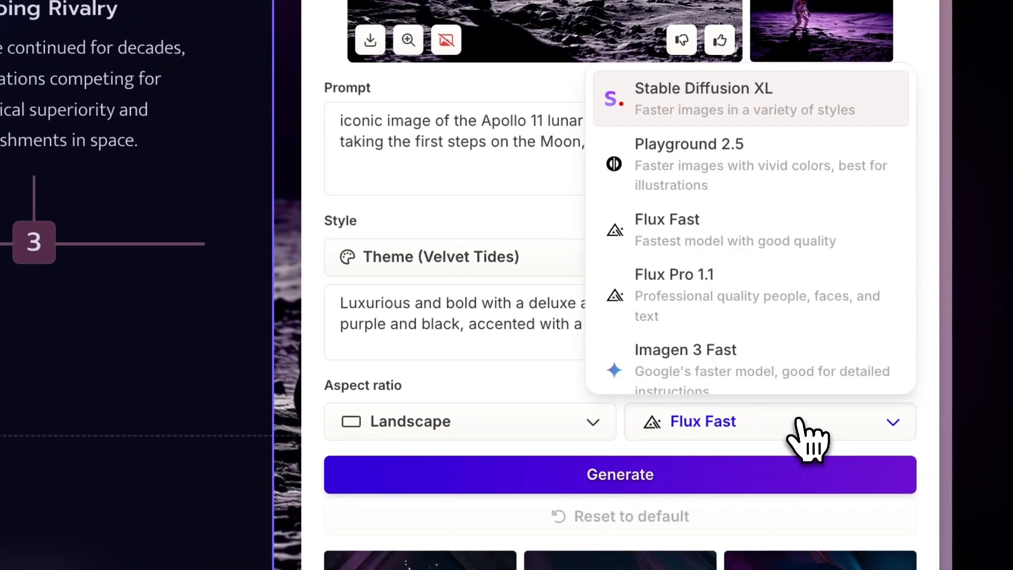
pyautogui.moveTo(762, 303)
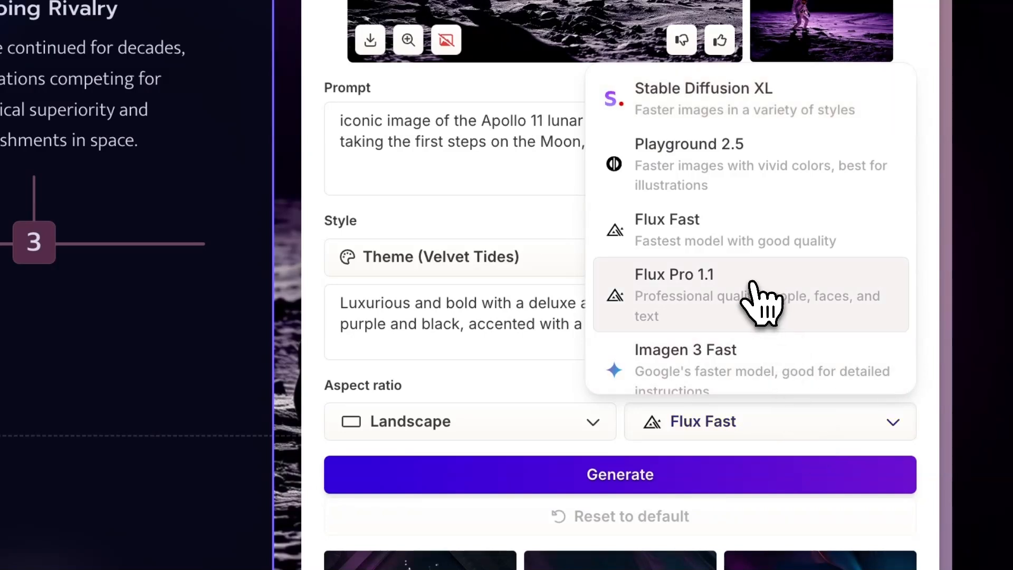
pyautogui.scroll(-3)
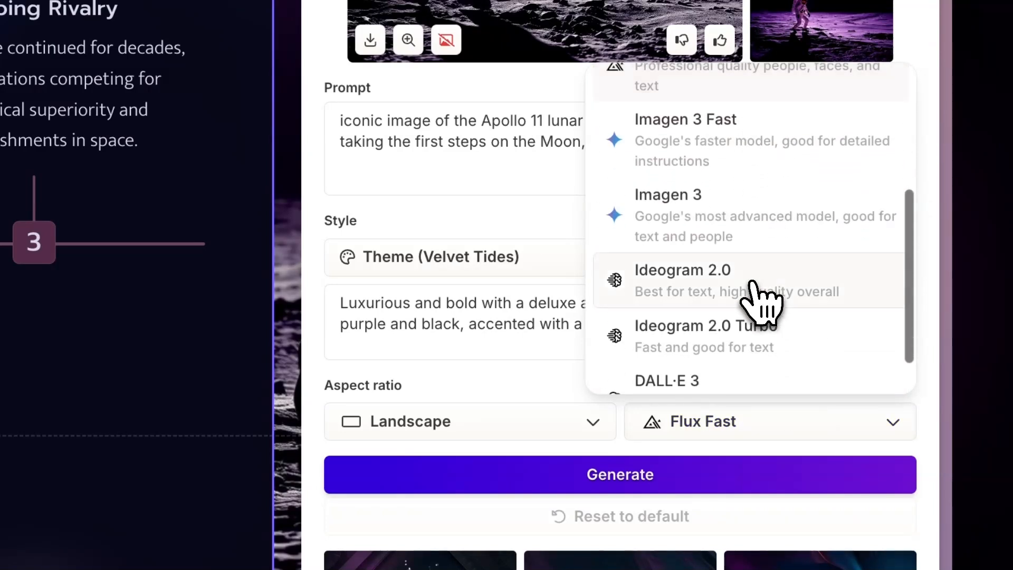
pyautogui.click(682, 270)
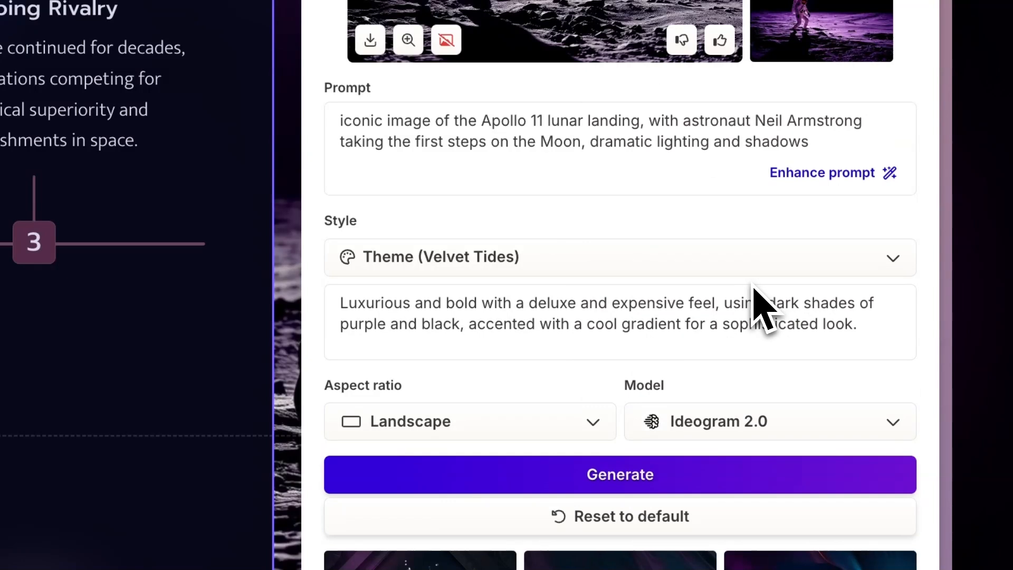
pyautogui.click(619, 474)
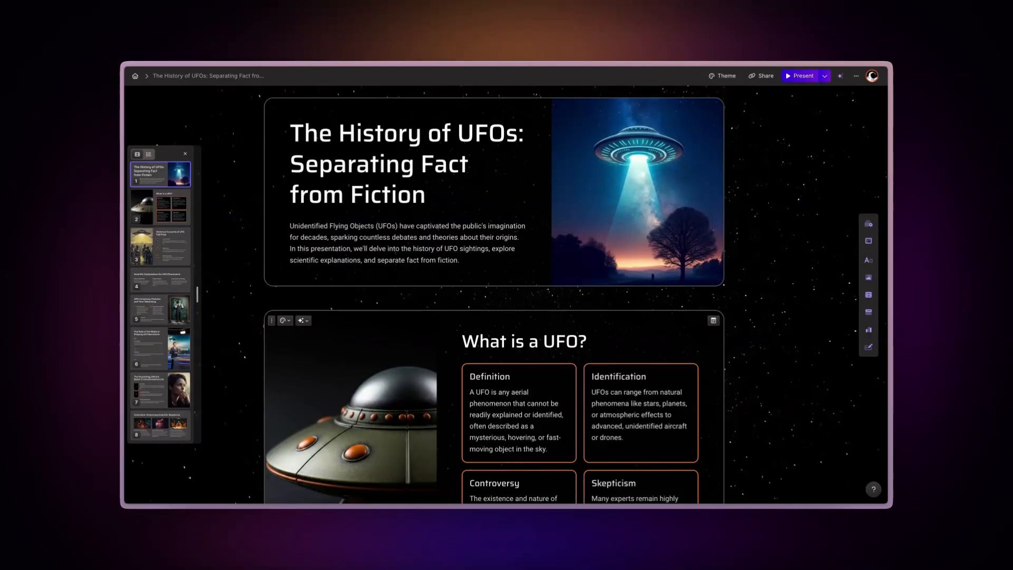
pyautogui.scroll(-3)
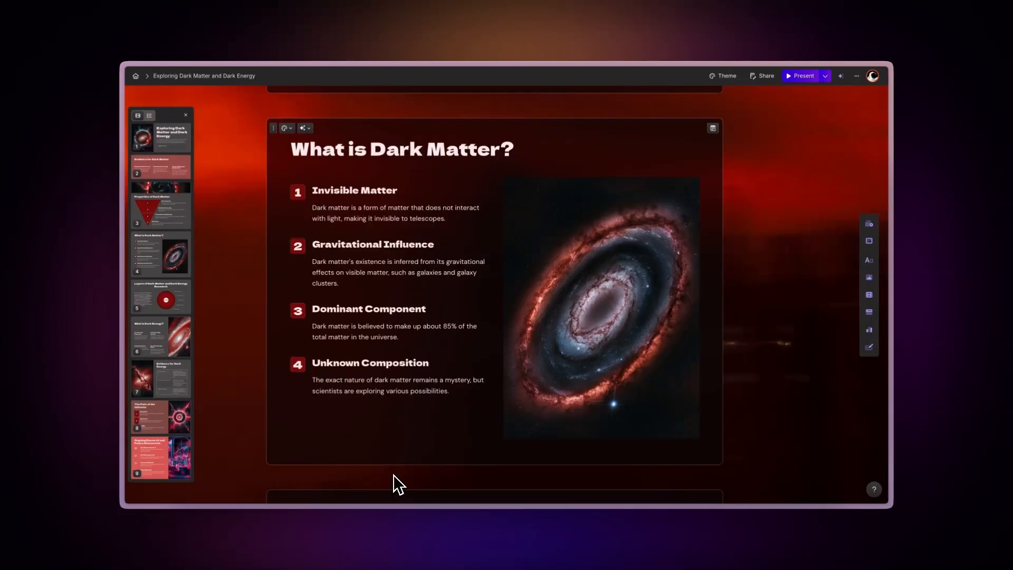
# Make the galaxy image open the pasted URL in a new tab, and change the YouTube link's display style
pyautogui.click(599, 306)
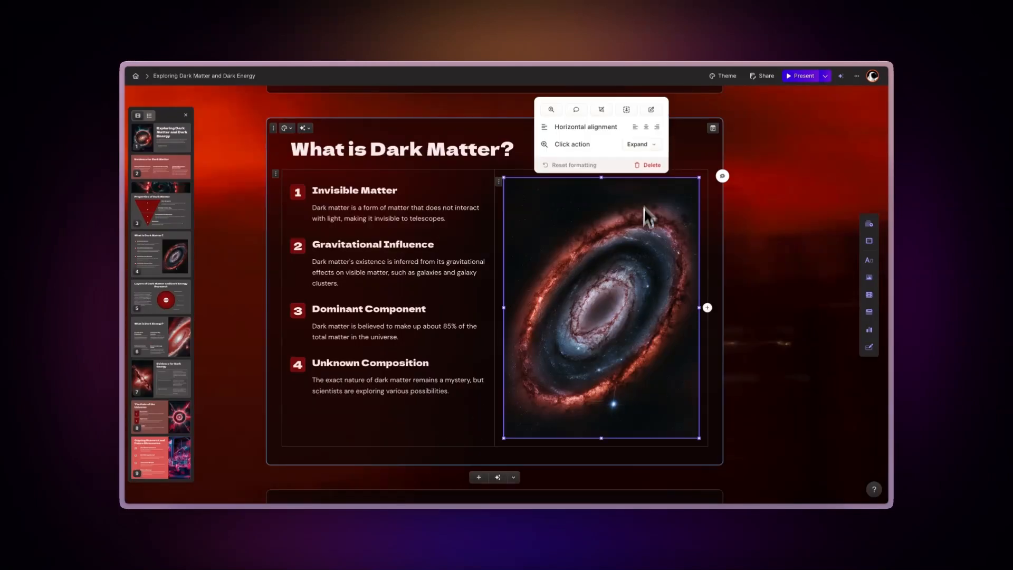
pyautogui.click(639, 144)
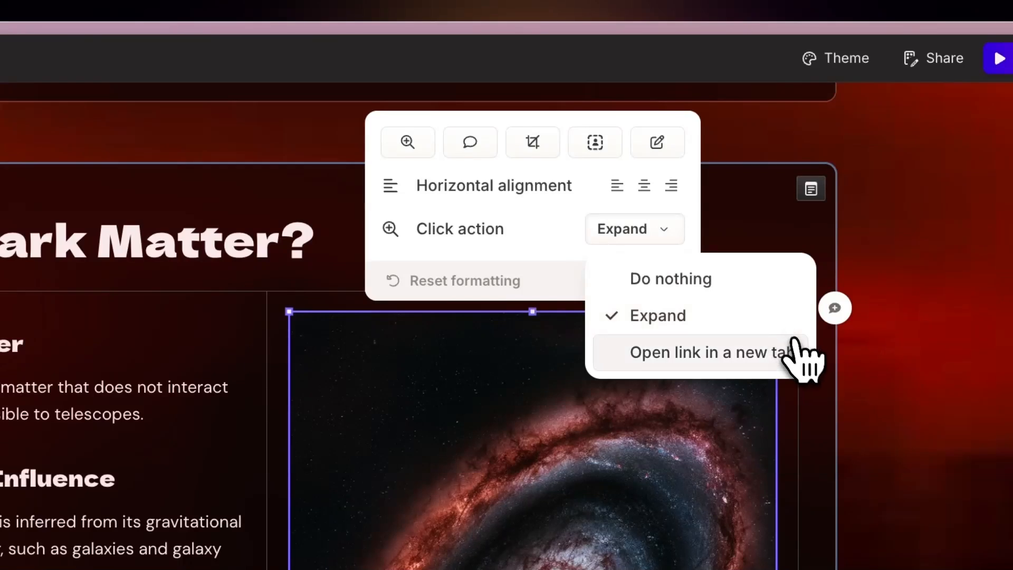
pyautogui.click(705, 351)
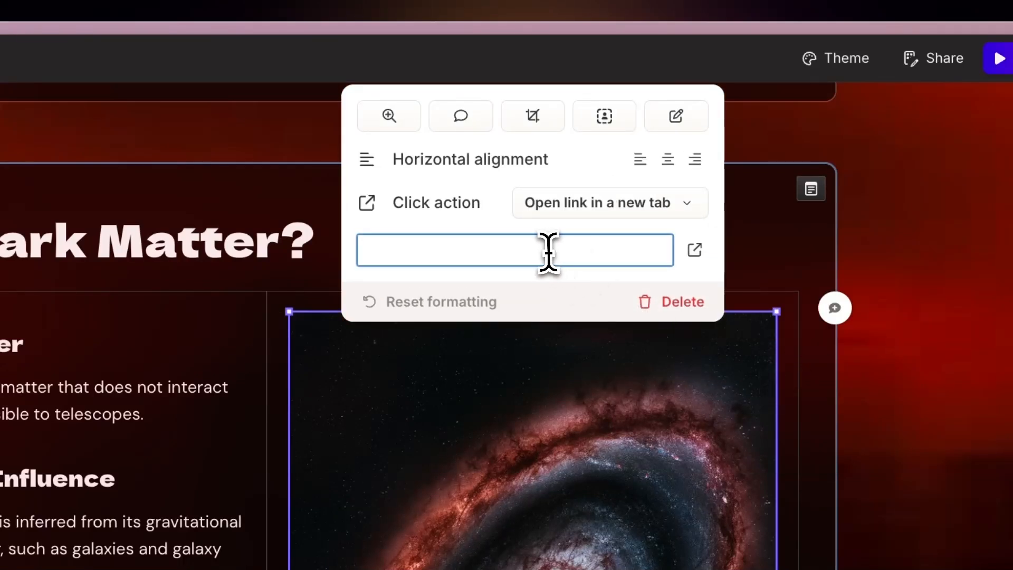
pyautogui.write('ed-images/UI_Ny636L9d19aoJdFyVy.png')
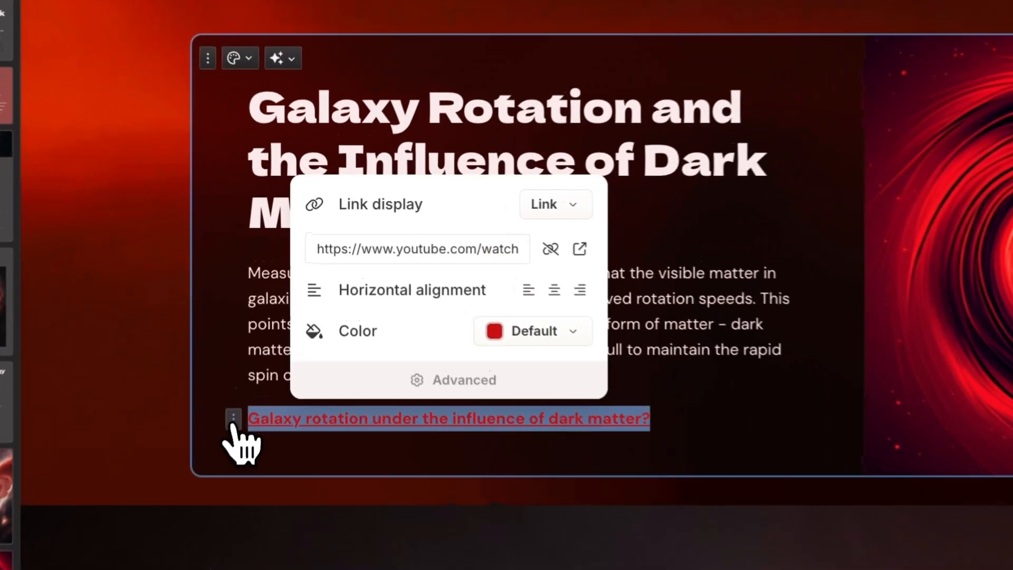
pyautogui.click(554, 204)
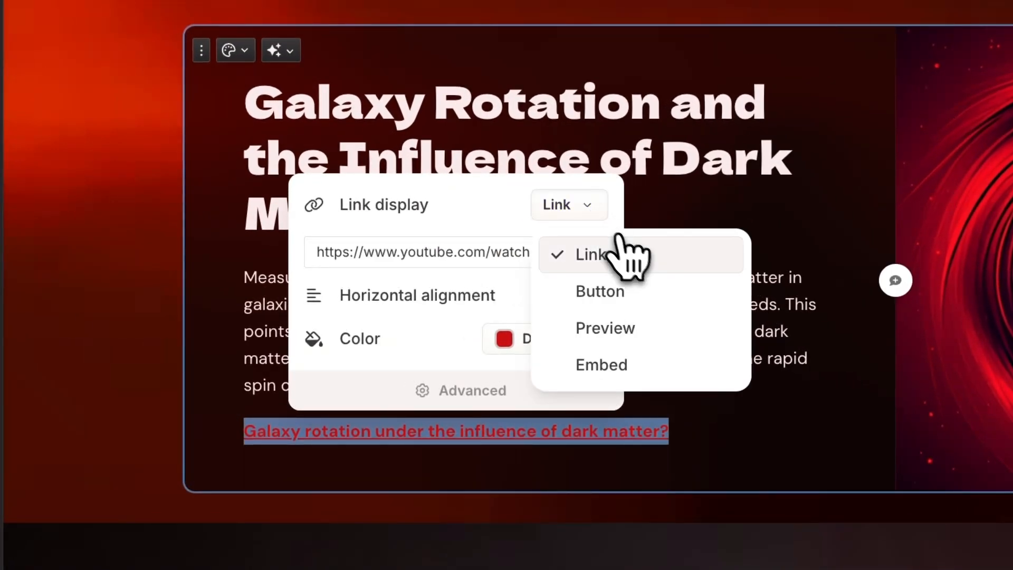
pyautogui.click(604, 327)
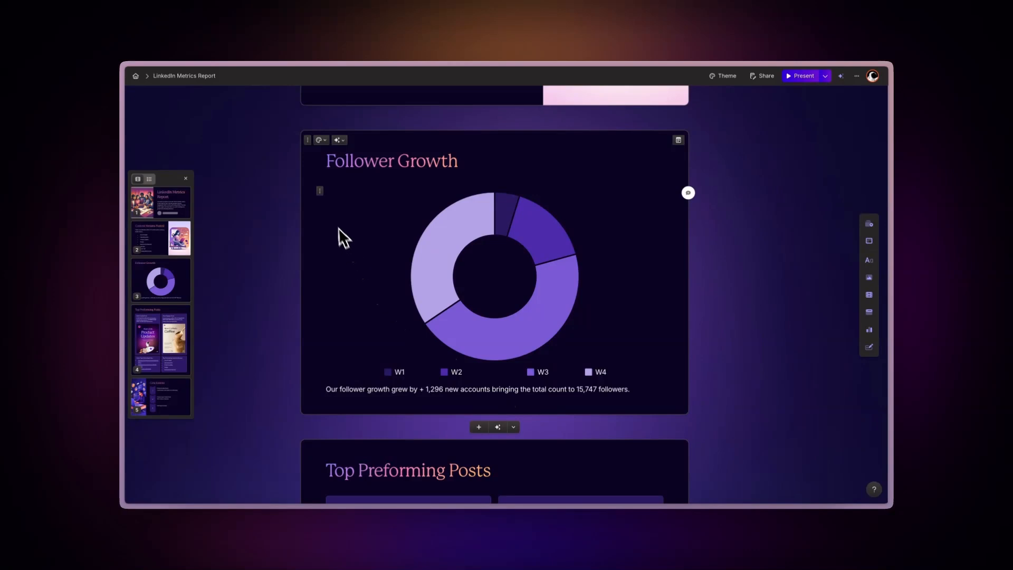
# Select the Follower Growth doughnut chart and switch on Show labels
pyautogui.click(318, 139)
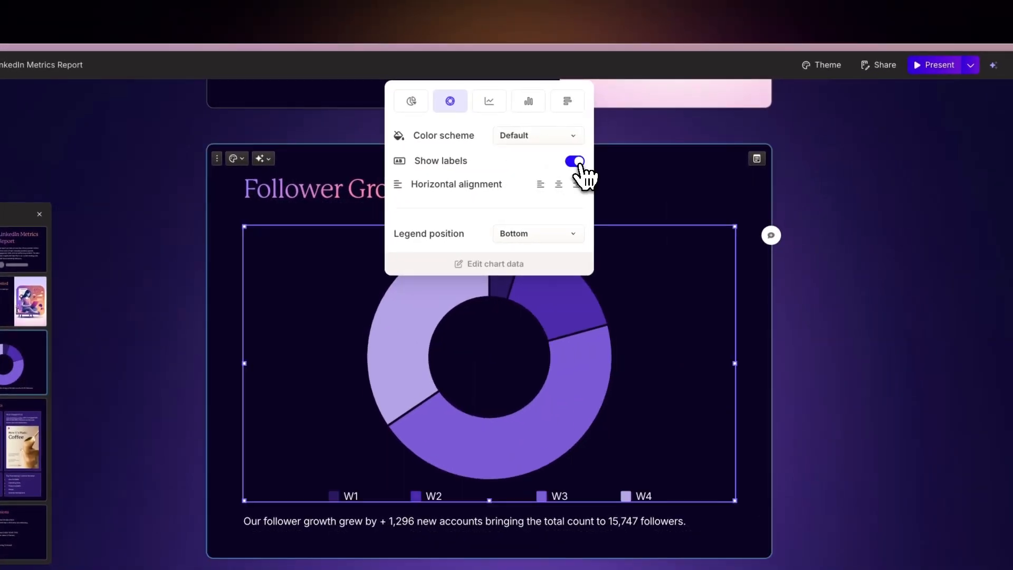
pyautogui.click(536, 233)
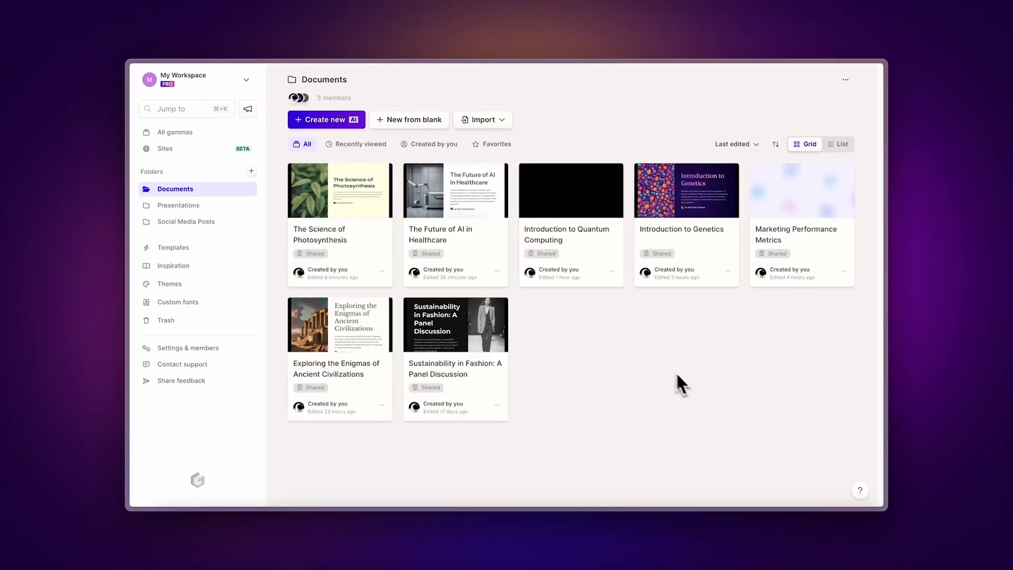
# Open the ? help menu in the dashboard's bottom-right corner
pyautogui.click(860, 489)
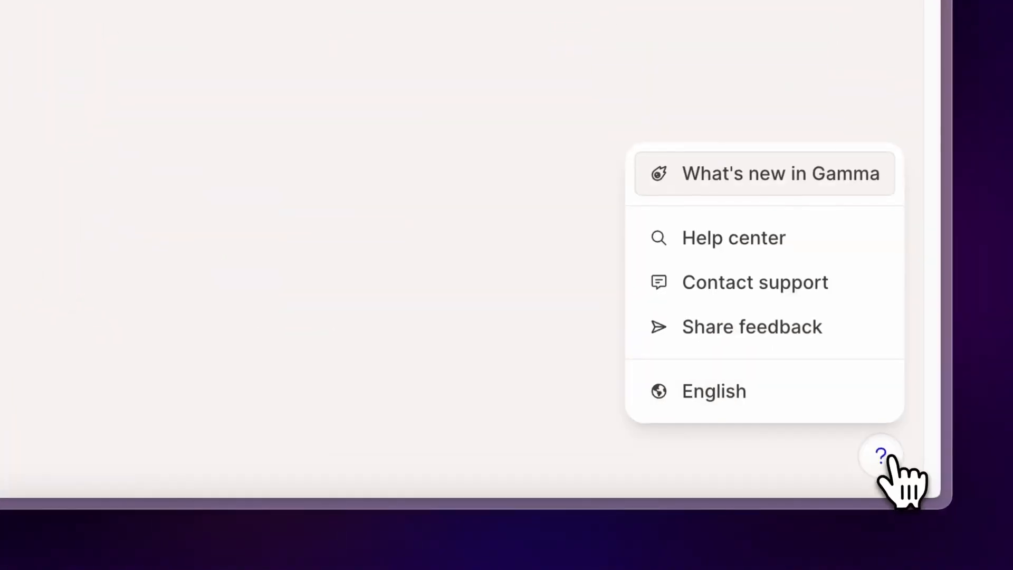
pyautogui.moveTo(751, 326)
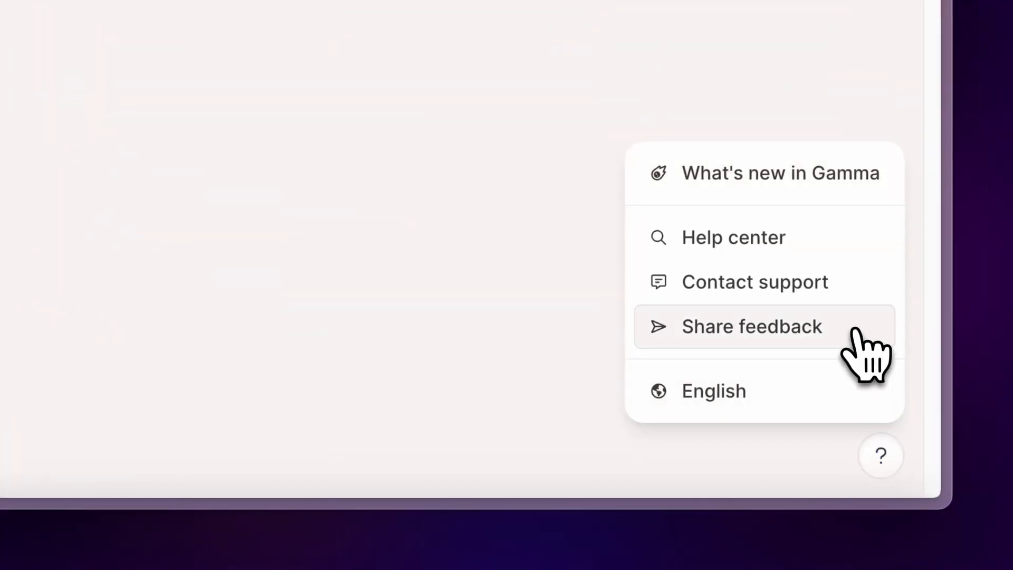